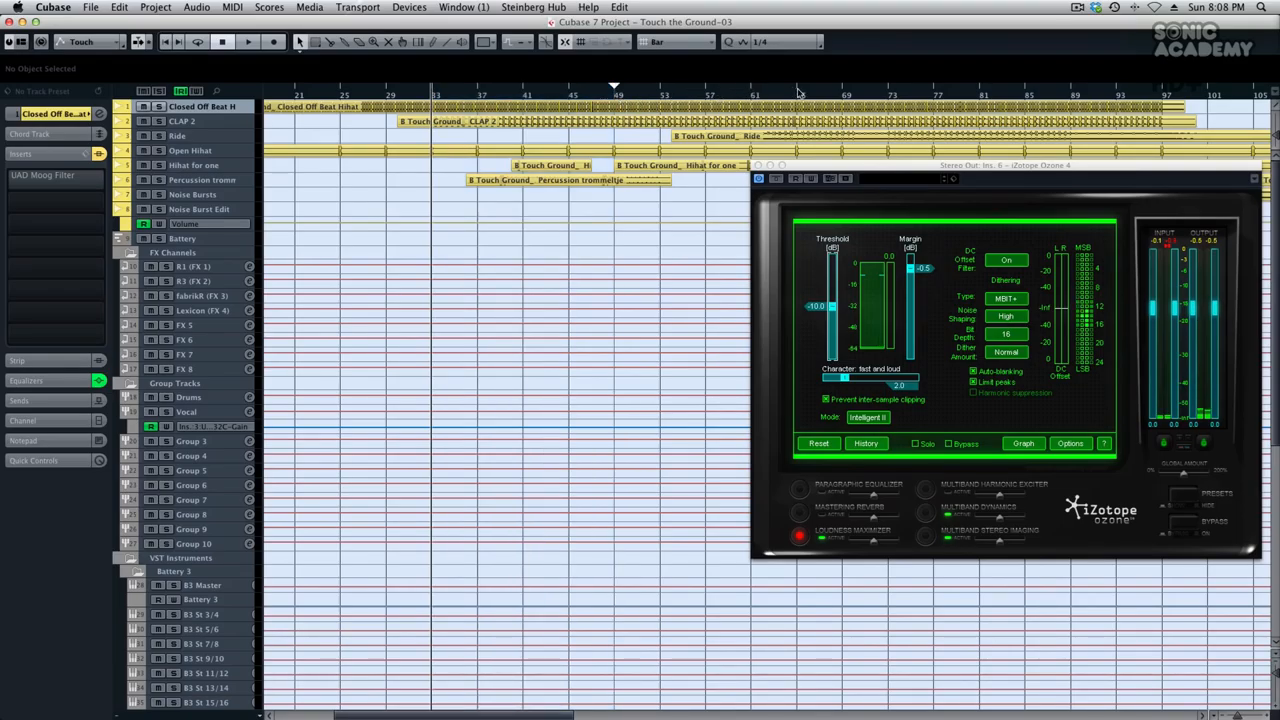
Step: Enable Cycle so playback loops between locators at bars 49 and 57
click(617, 95)
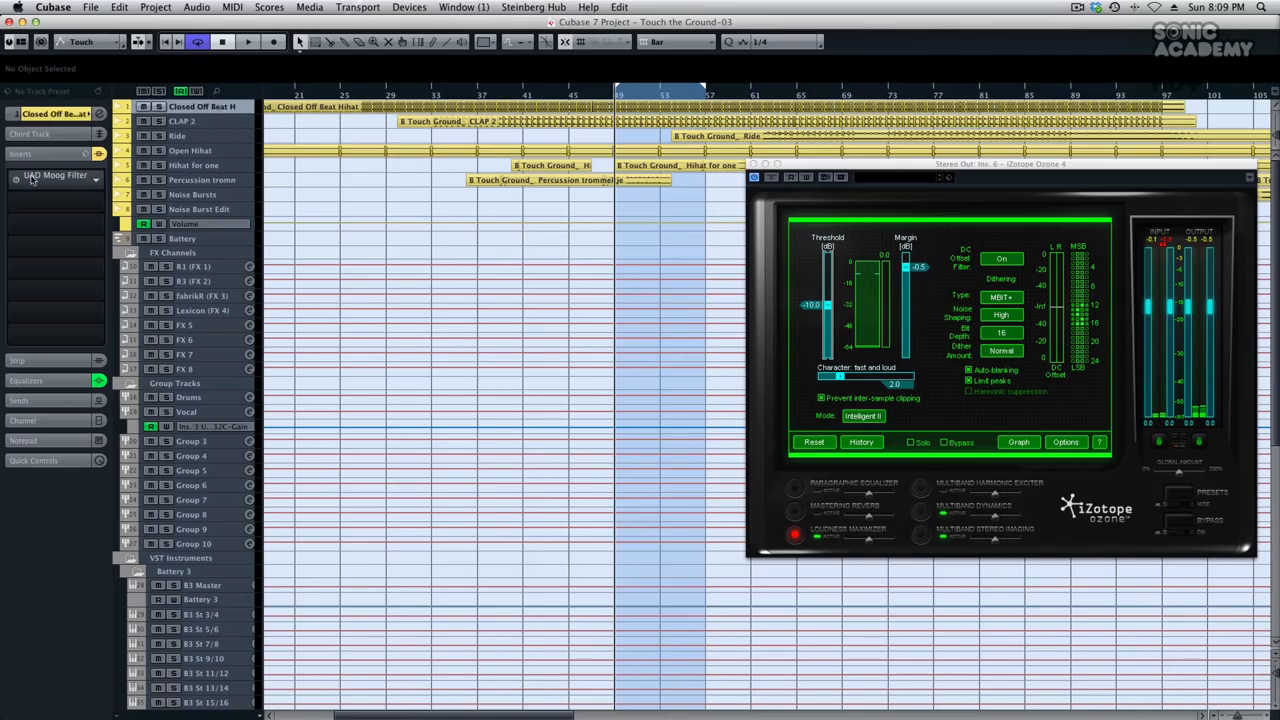
click(181, 120)
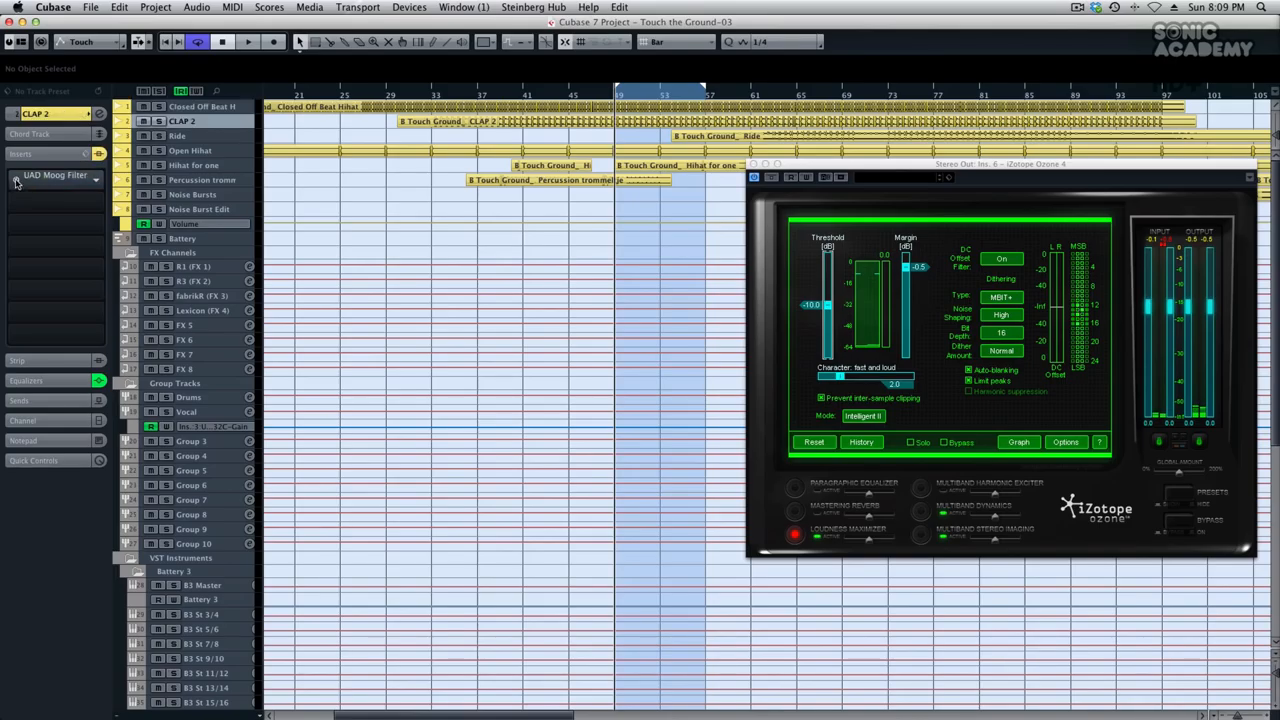
click(200, 107)
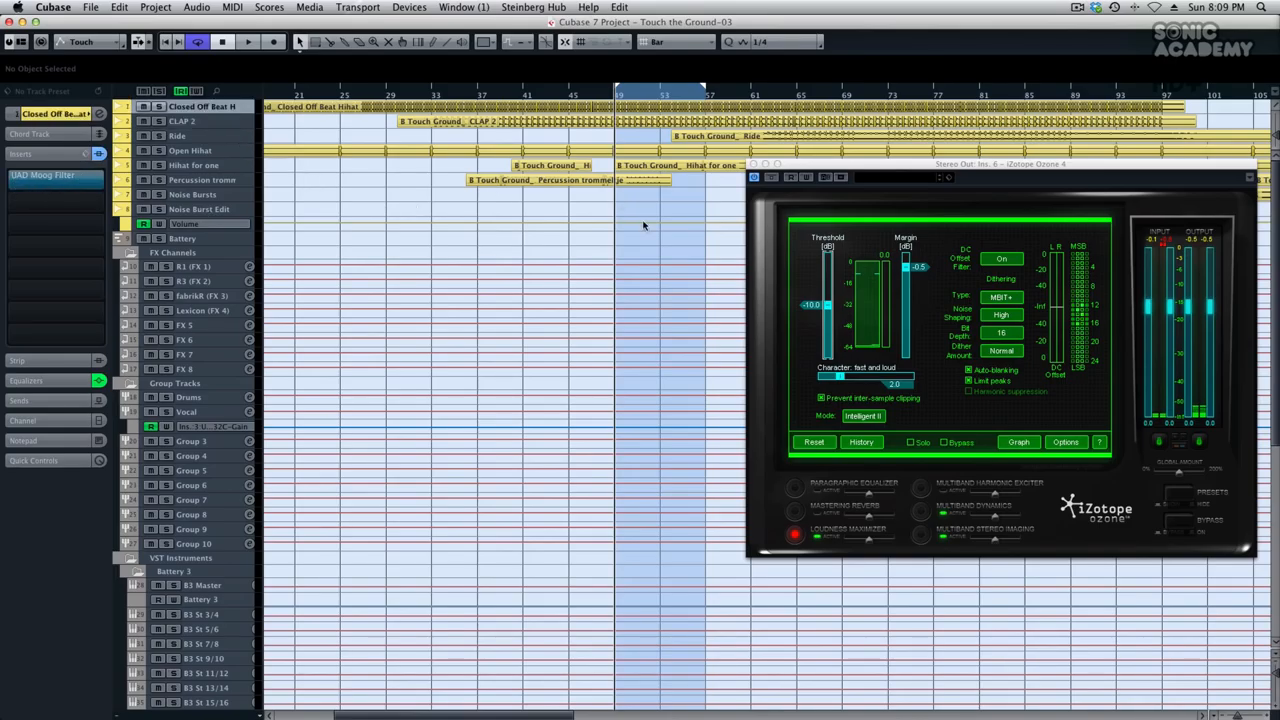
click(247, 41)
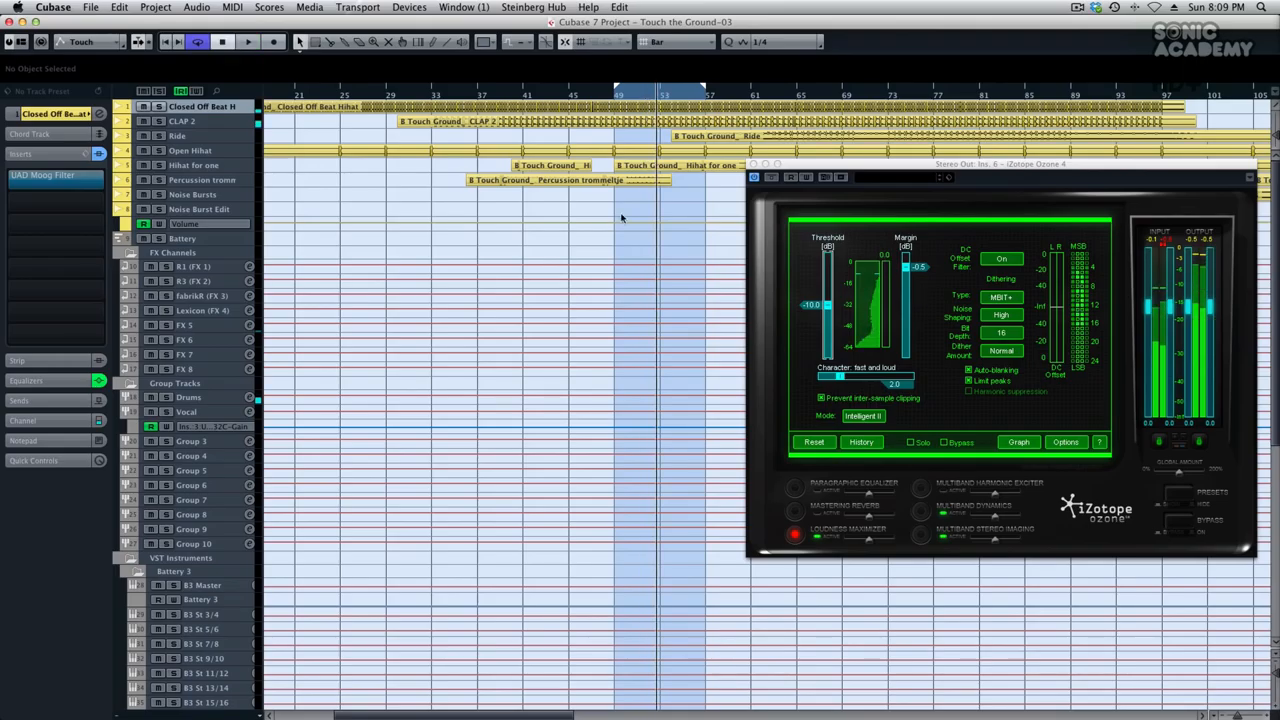
click(190, 121)
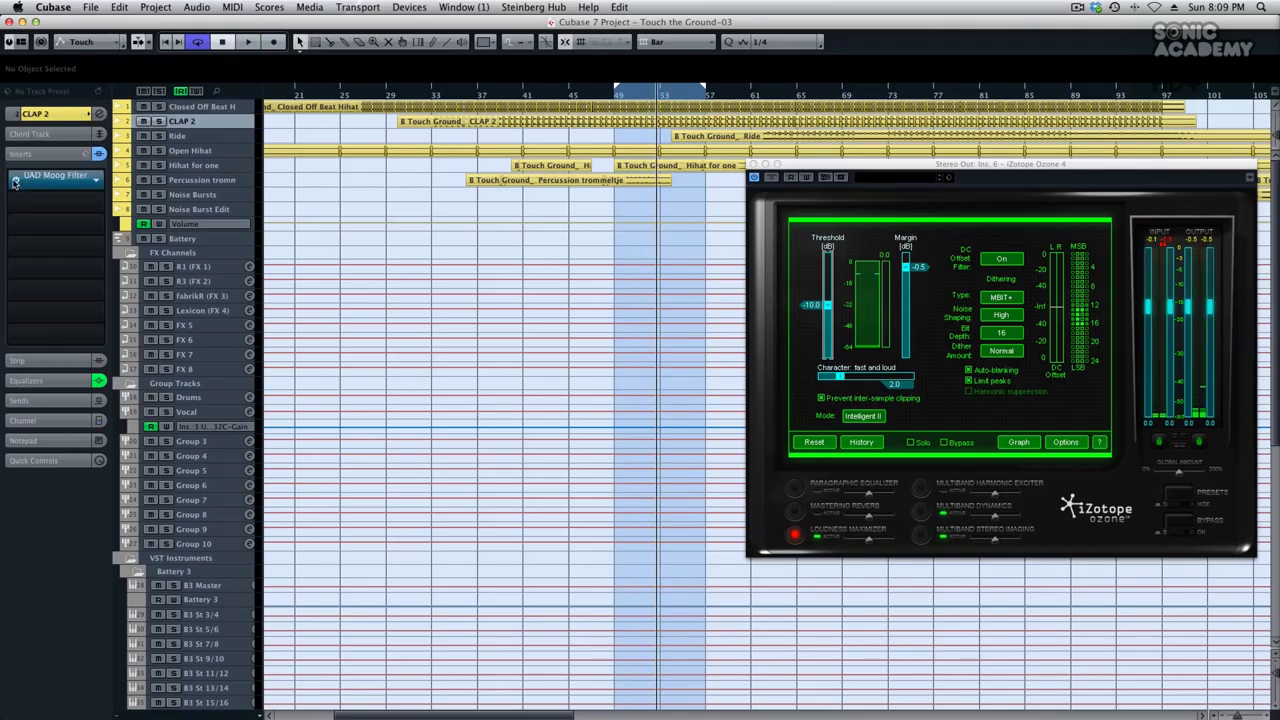
click(247, 41)
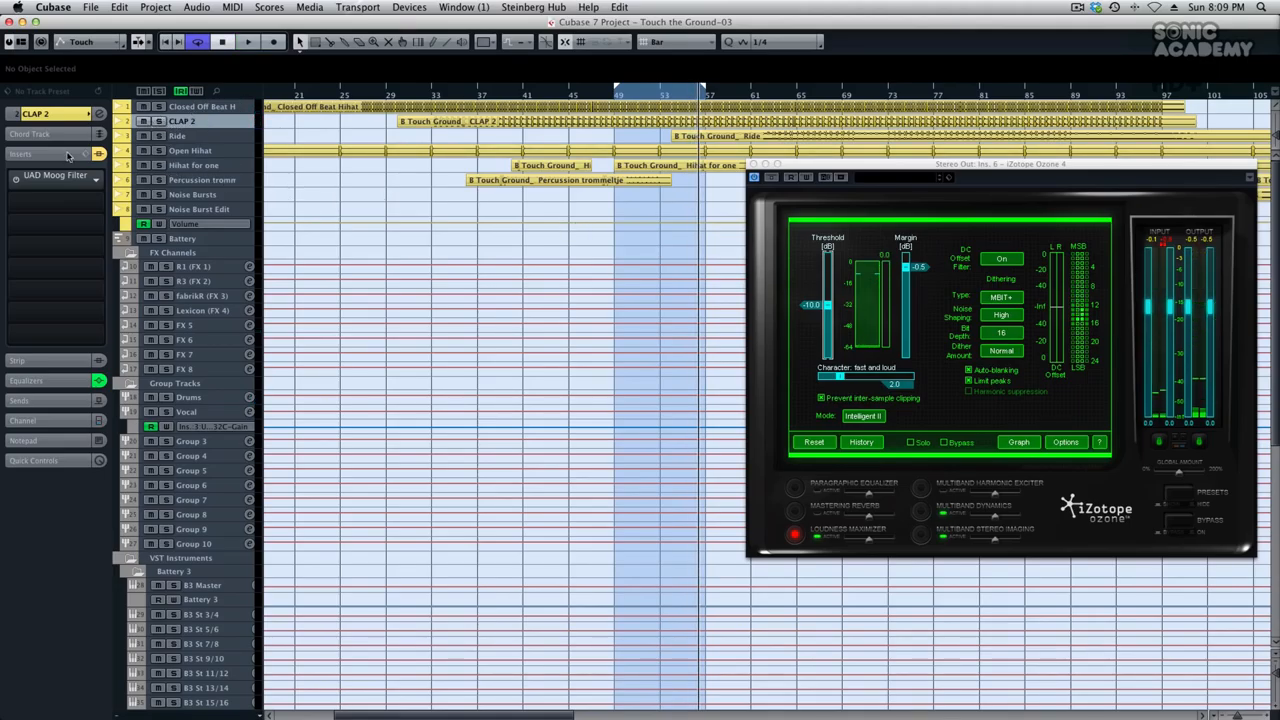
click(200, 107)
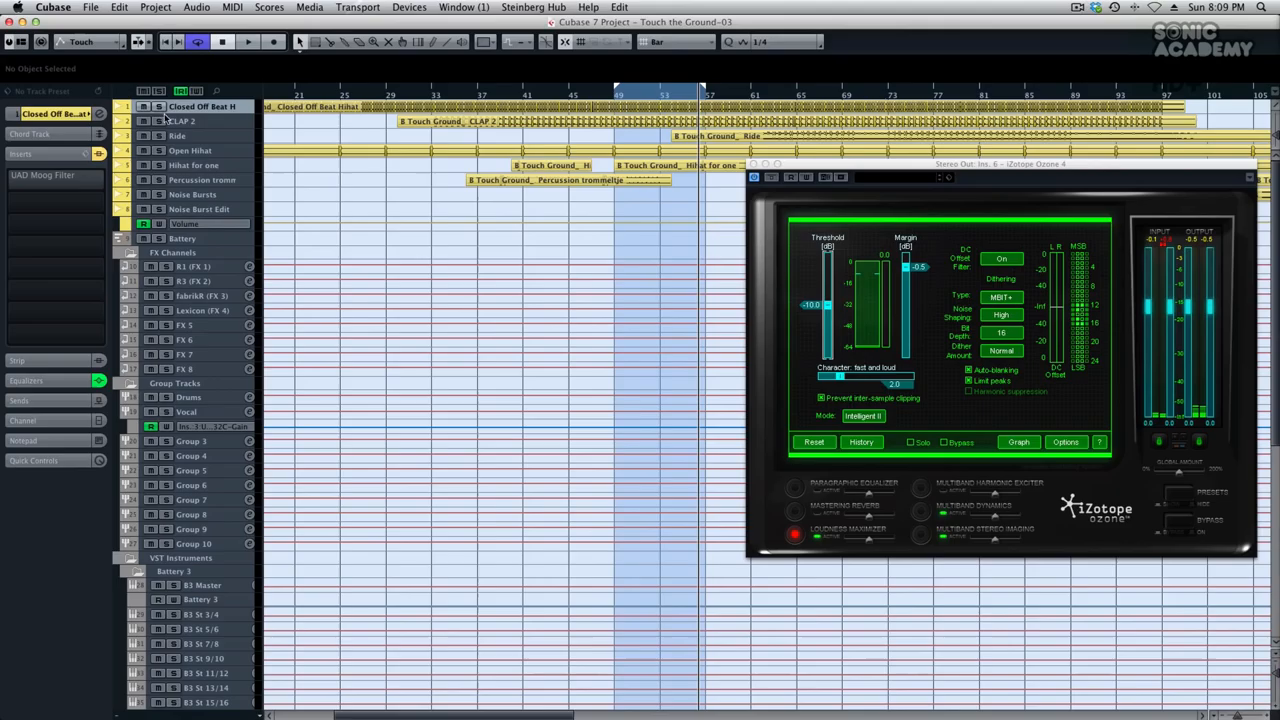
mouse_move(160, 107)
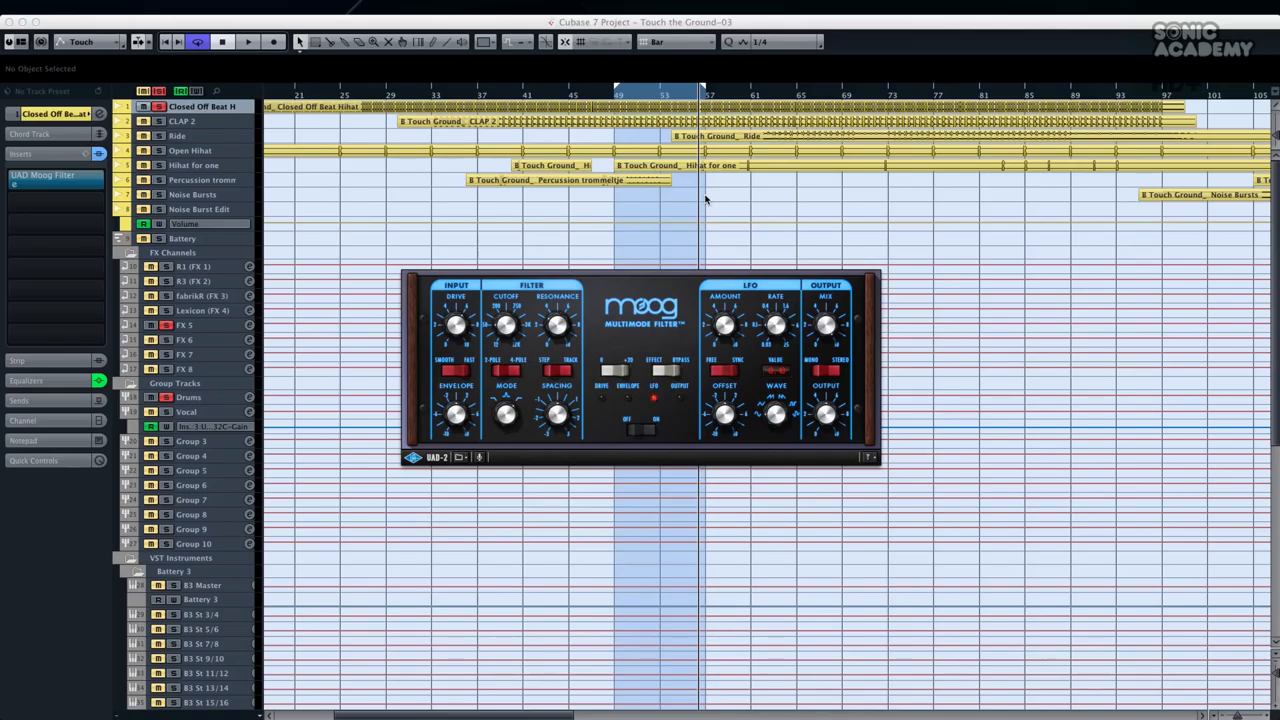
Step: Toggle the Closed Off Beat Hihat's UAD Moog Filter insert off and back on
click(247, 41)
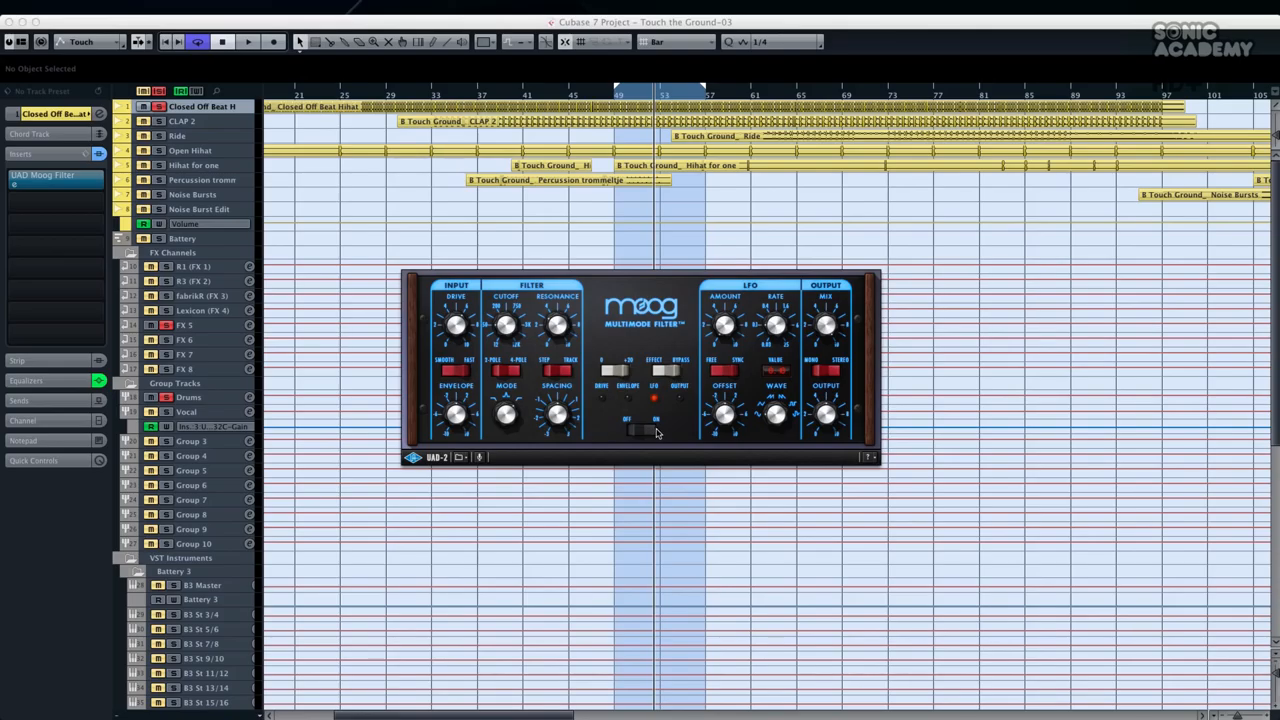
click(247, 41)
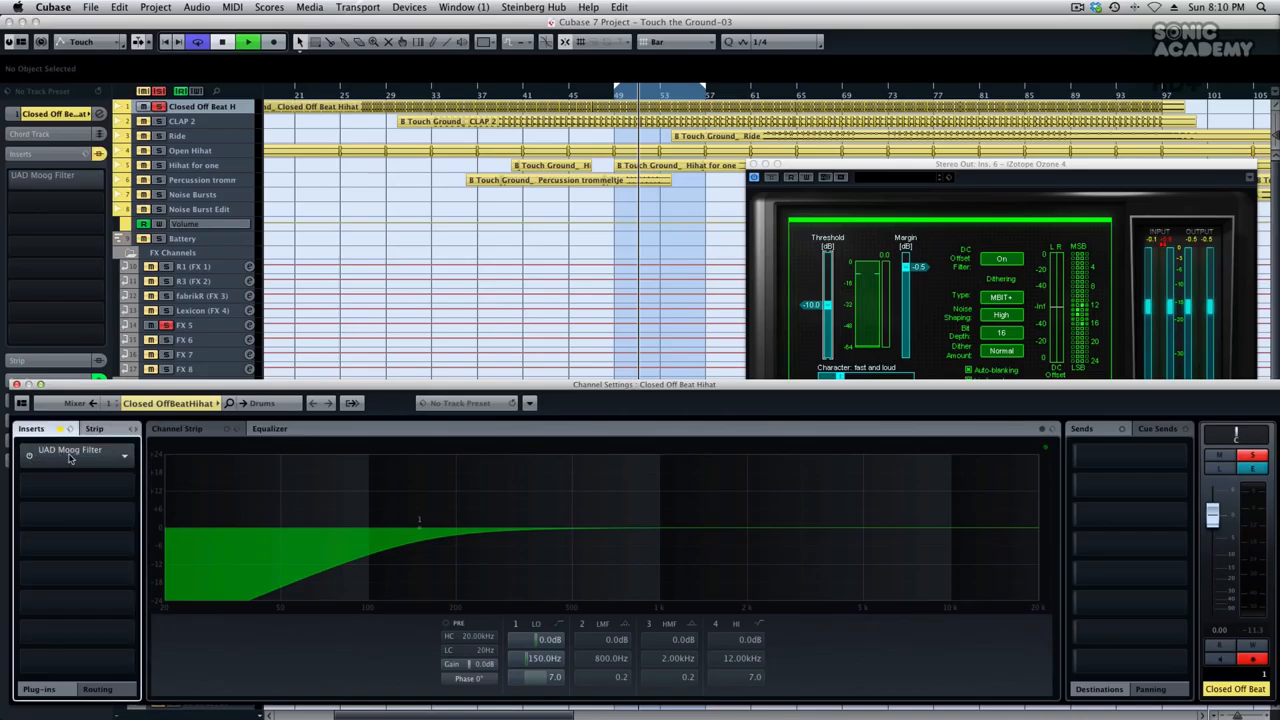
Step: Open the hi-hat Channel Settings, start playback, and switch them to CLAP 2
click(247, 42)
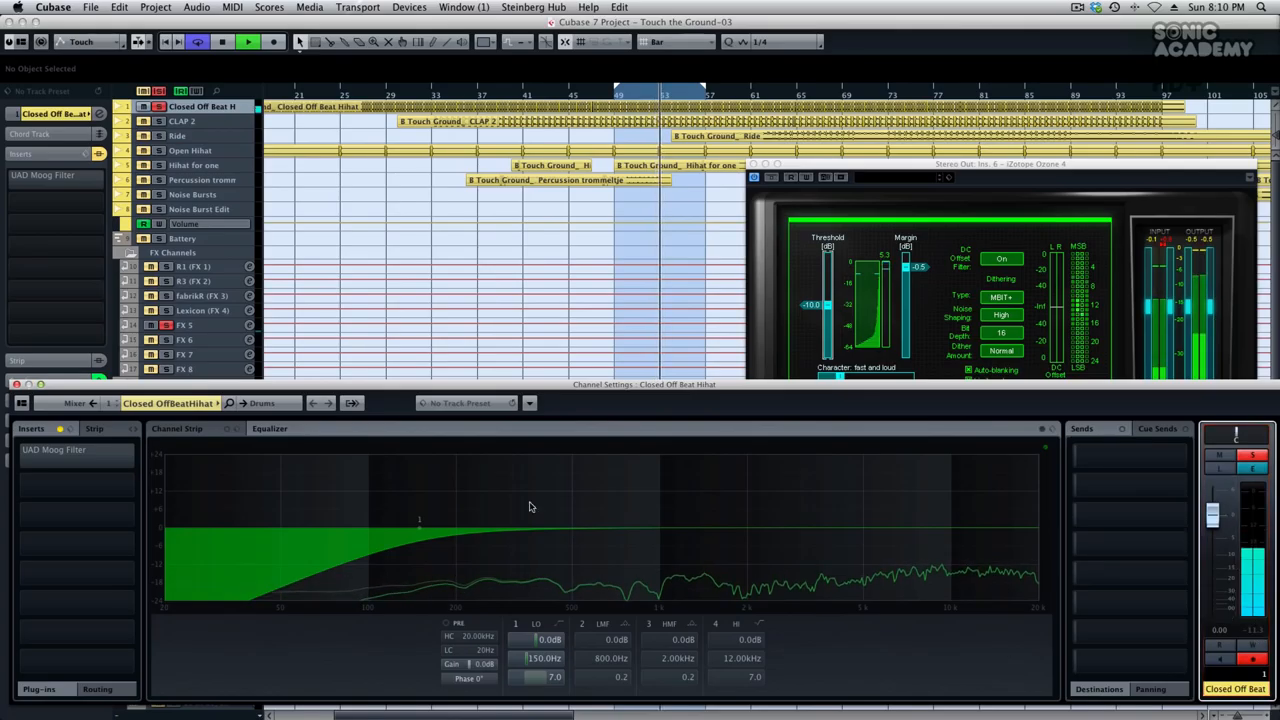
click(70, 455)
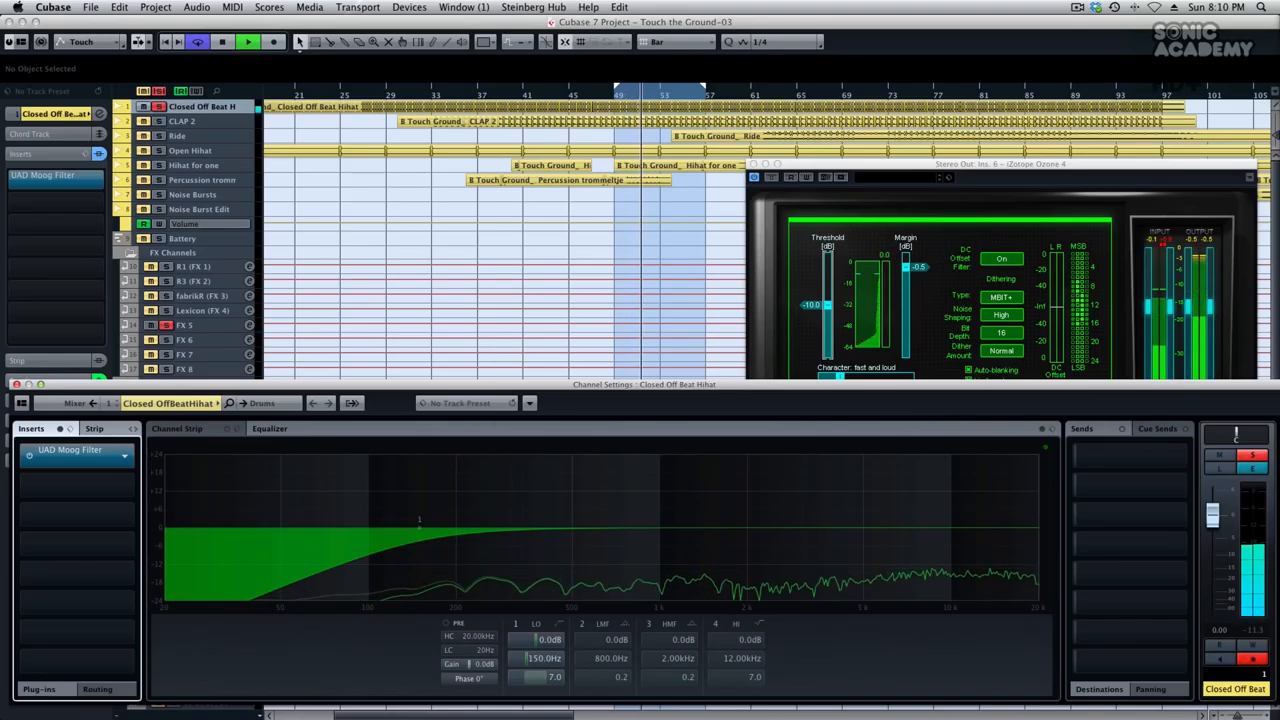
click(183, 121)
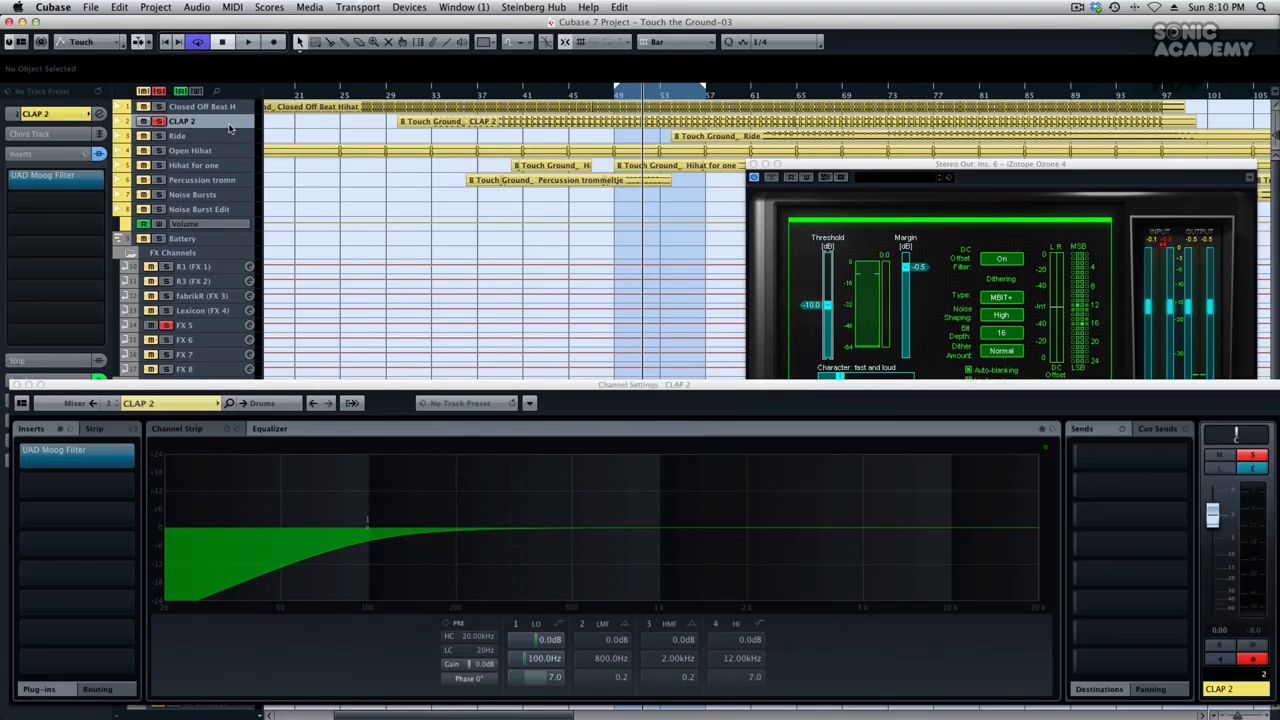
Step: Open CLAP 2's UAD Moog Filter window, showing the Basic LP Filter preset
click(247, 41)
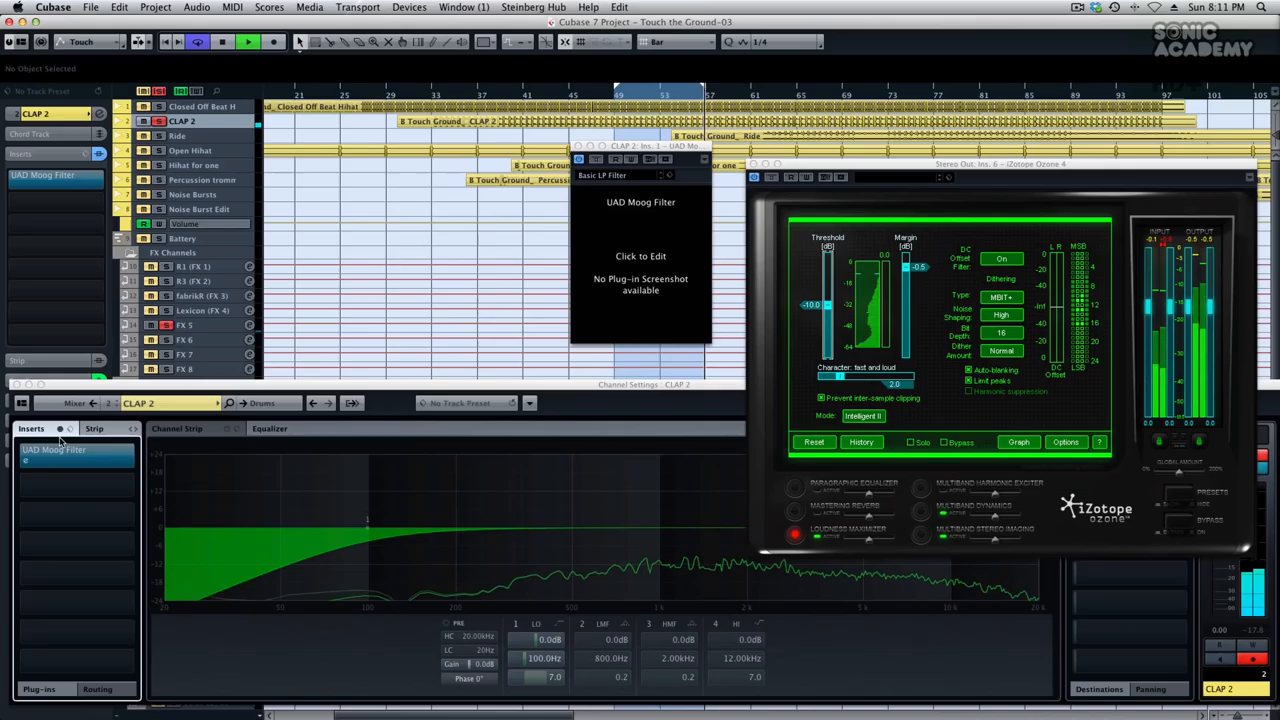
Step: Load Cubase's Distortion into CLAP 2's second insert slot by searching 'dist'
click(75, 449)
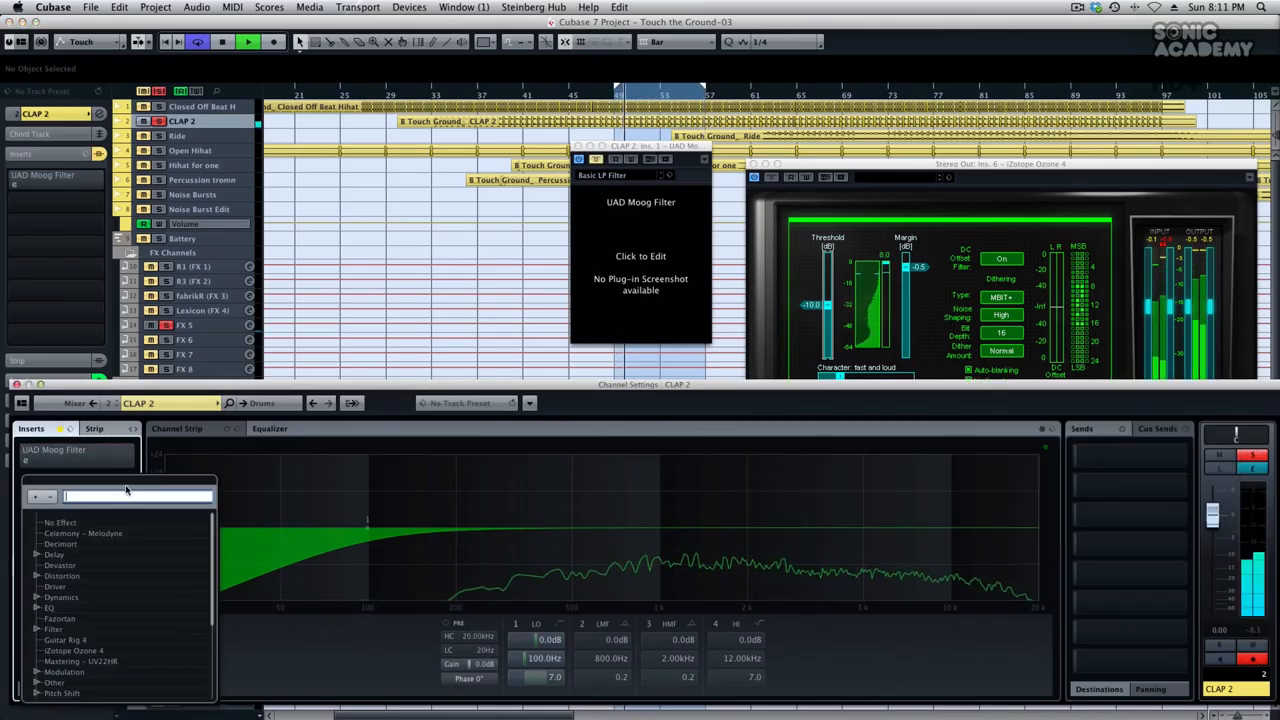
text(dist)
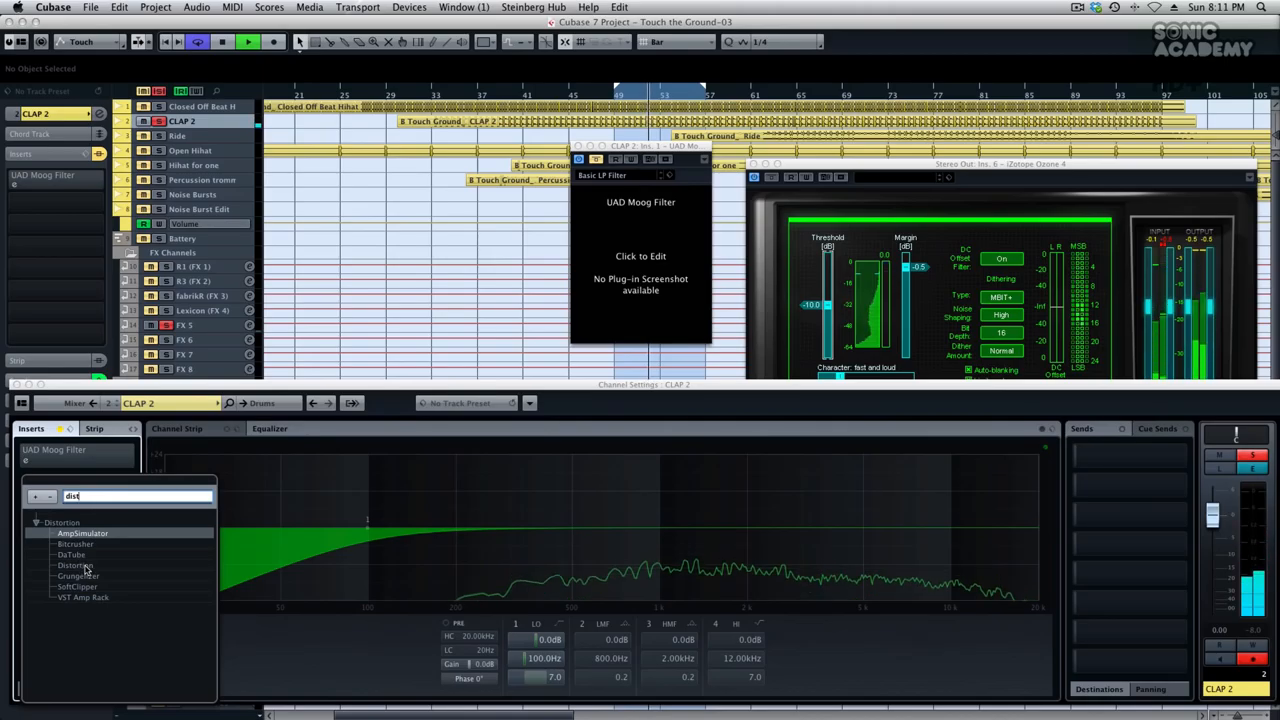
click(75, 565)
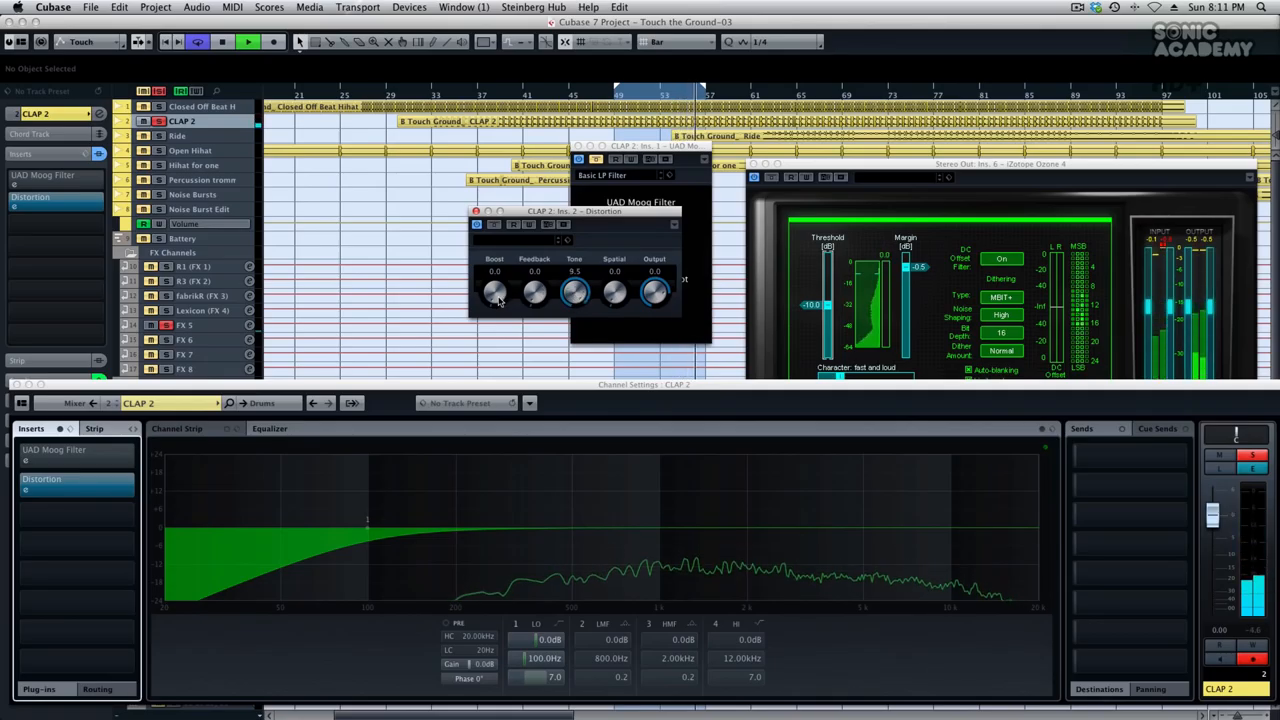
Step: Set the clap Distortion to boost 0.8, feedback 0.2, tone 10.0, output -12 dB
drag(494, 291, 500, 280)
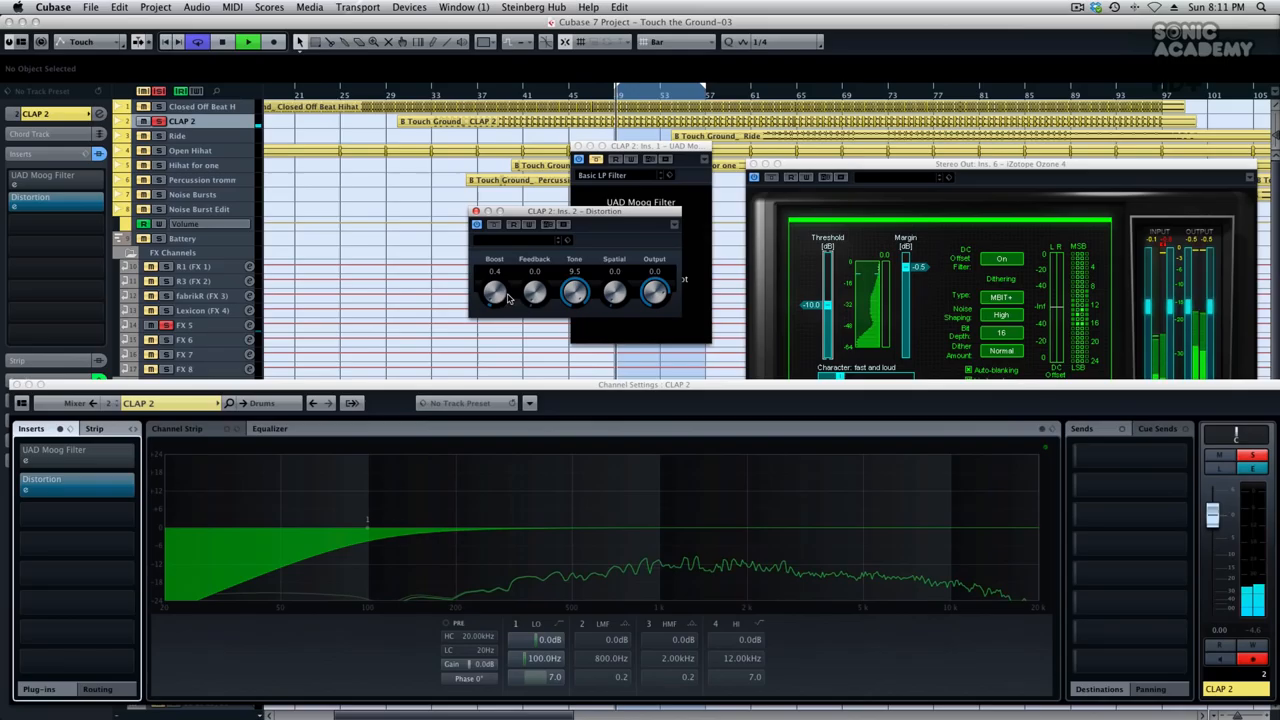
drag(534, 291, 534, 300)
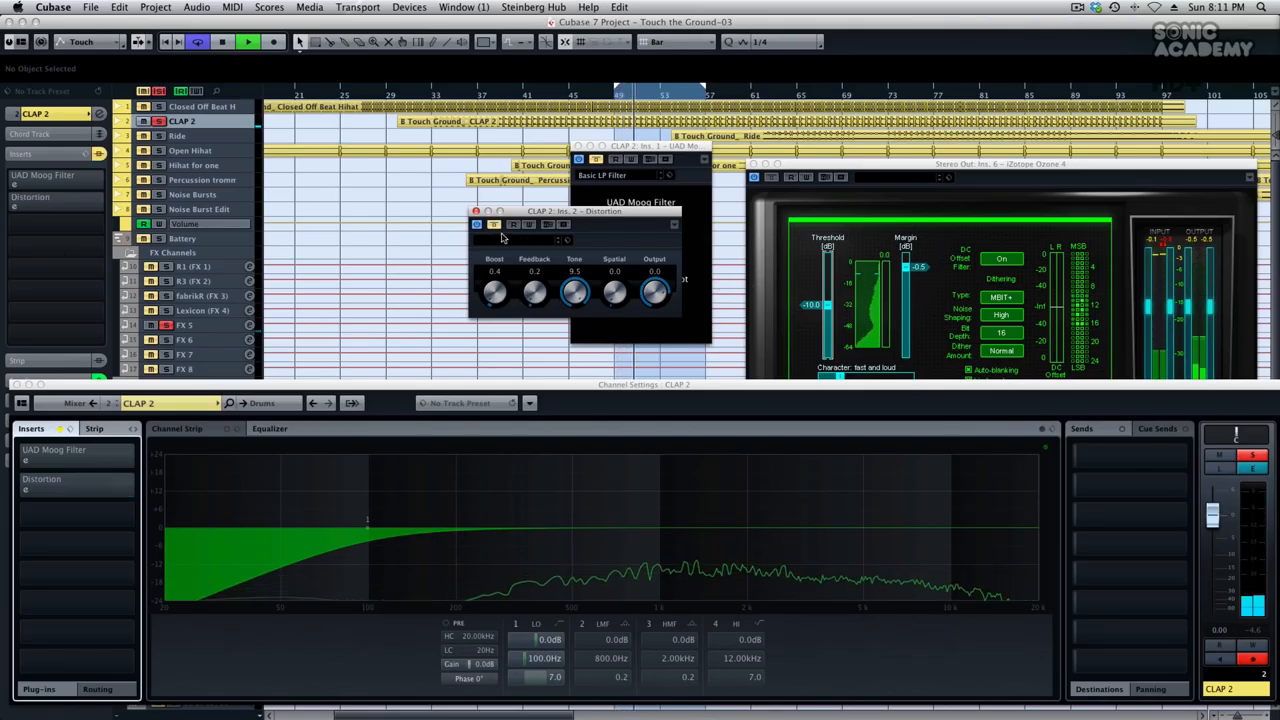
drag(655, 290, 655, 305)
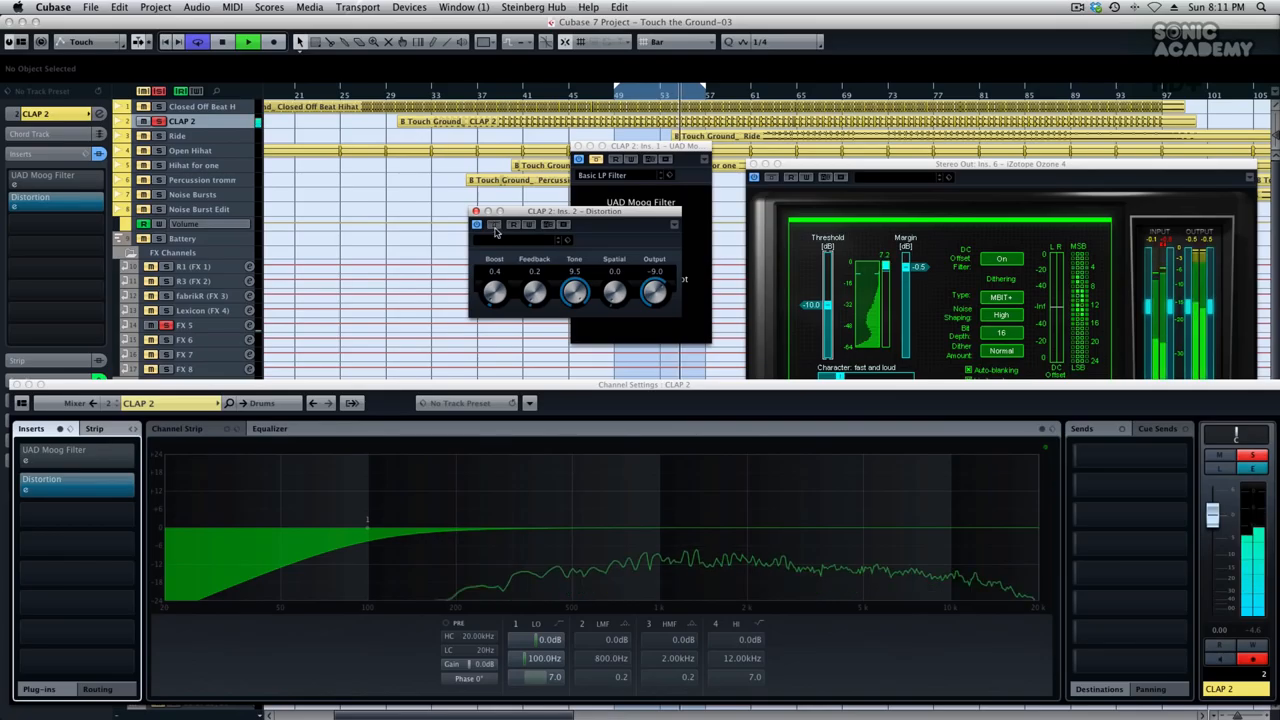
drag(494, 291, 494, 280)
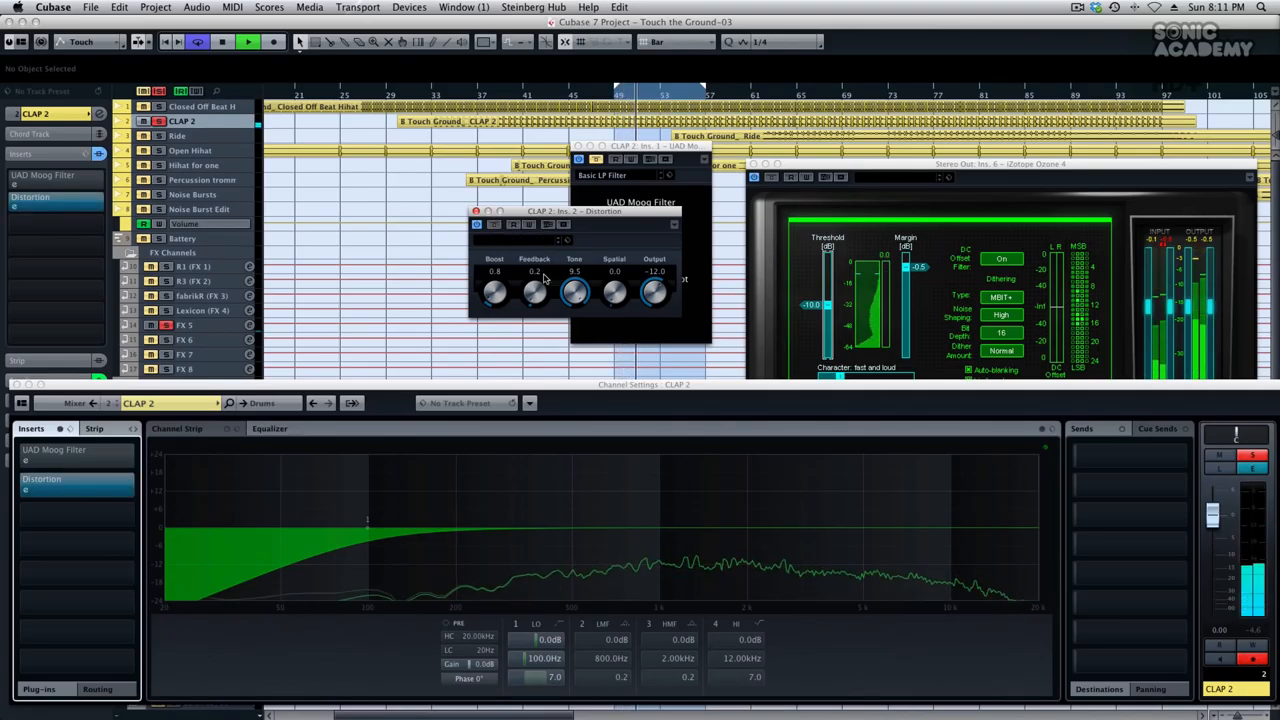
drag(574, 290, 578, 285)
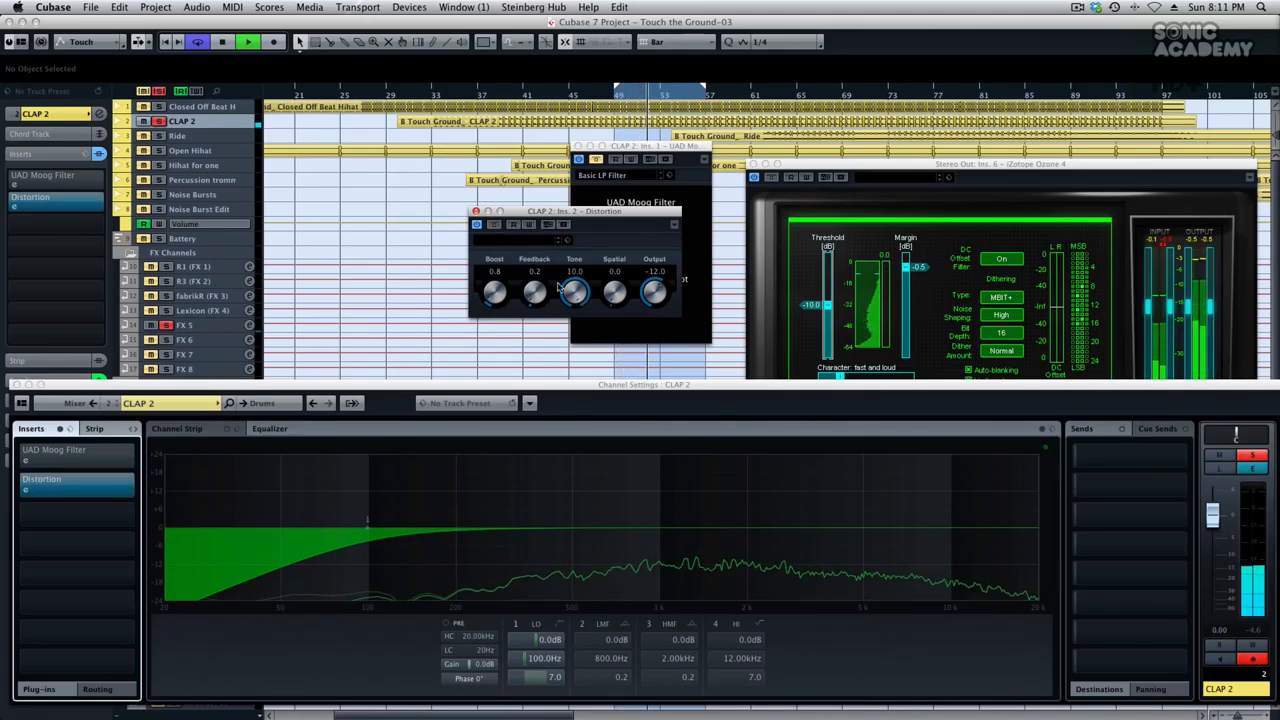